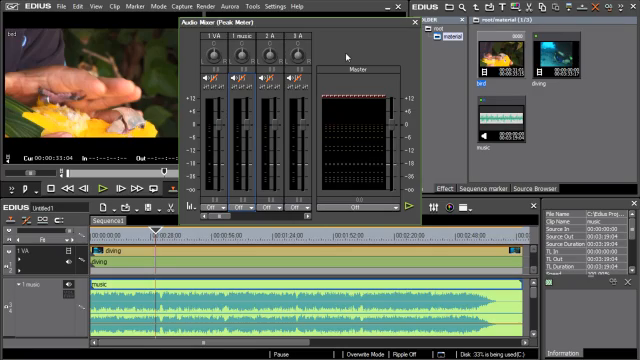
pyautogui.moveTo(248, 204)
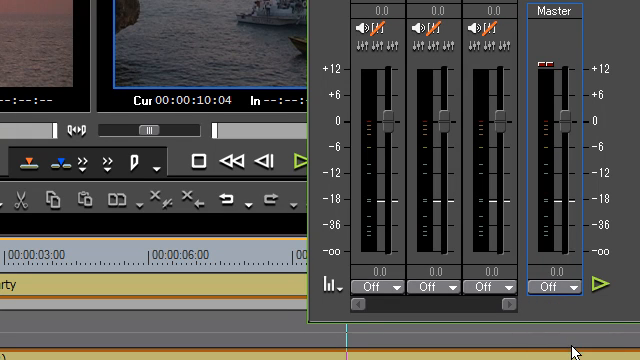
# Step: Set the Audio Mixer's master channel mode from Off to Master
pyautogui.click(600, 284)
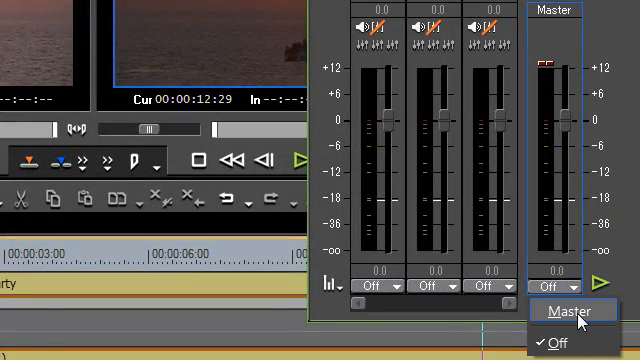
pyautogui.click(568, 310)
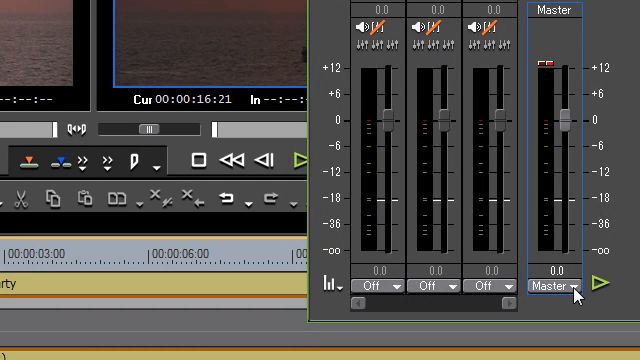
pyautogui.click(558, 288)
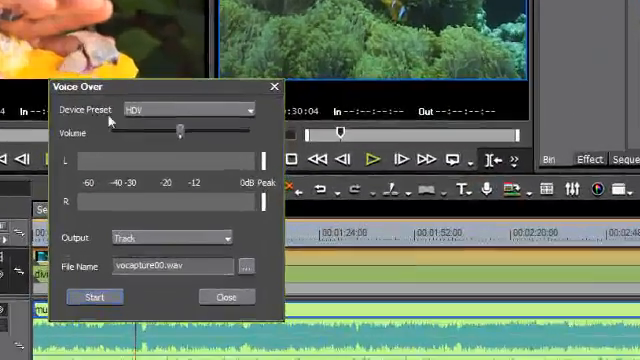
# Step: Choose HDV as the Voice Over device preset
pyautogui.click(244, 108)
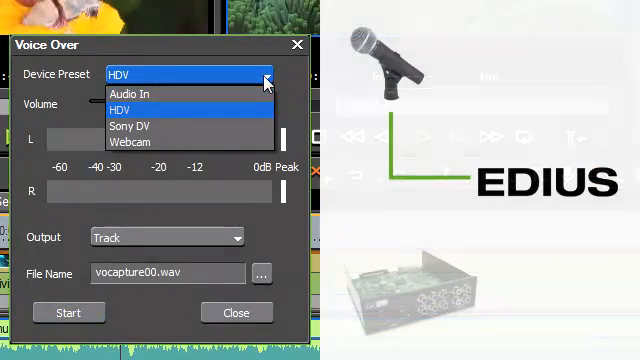
pyautogui.click(130, 94)
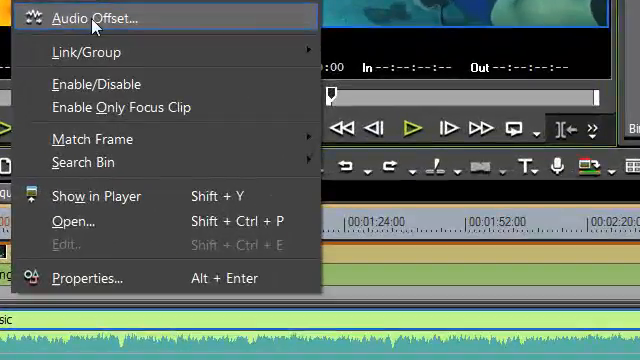
# Step: Apply a 500-sample audio delay to the clip via Audio Offset
pyautogui.click(92, 18)
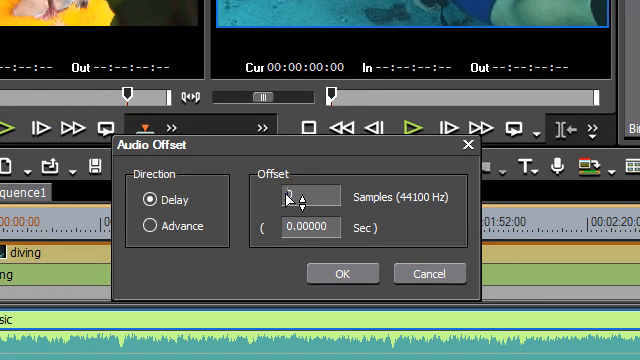
pyautogui.write('500')
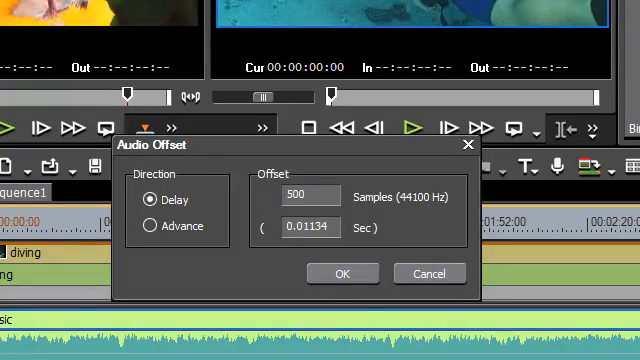
pyautogui.click(342, 272)
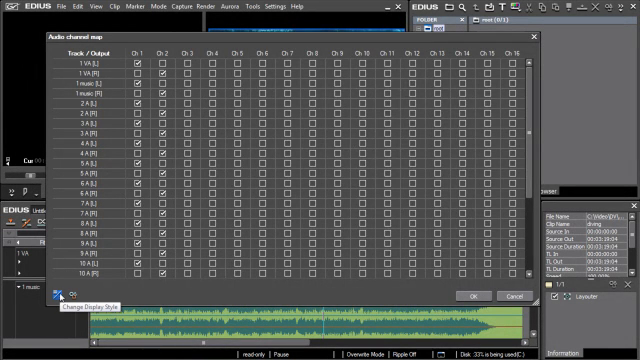
# Step: Switch the audio channel map to the stereo-pair display style
pyautogui.click(68, 292)
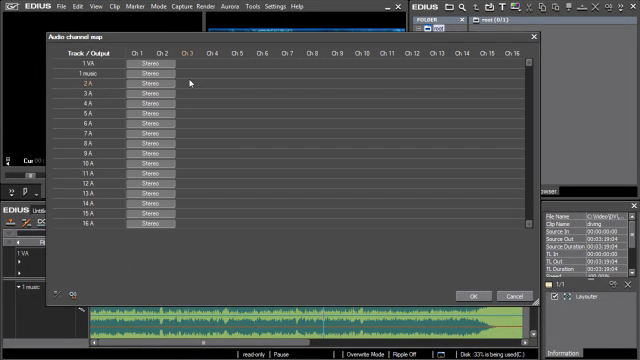